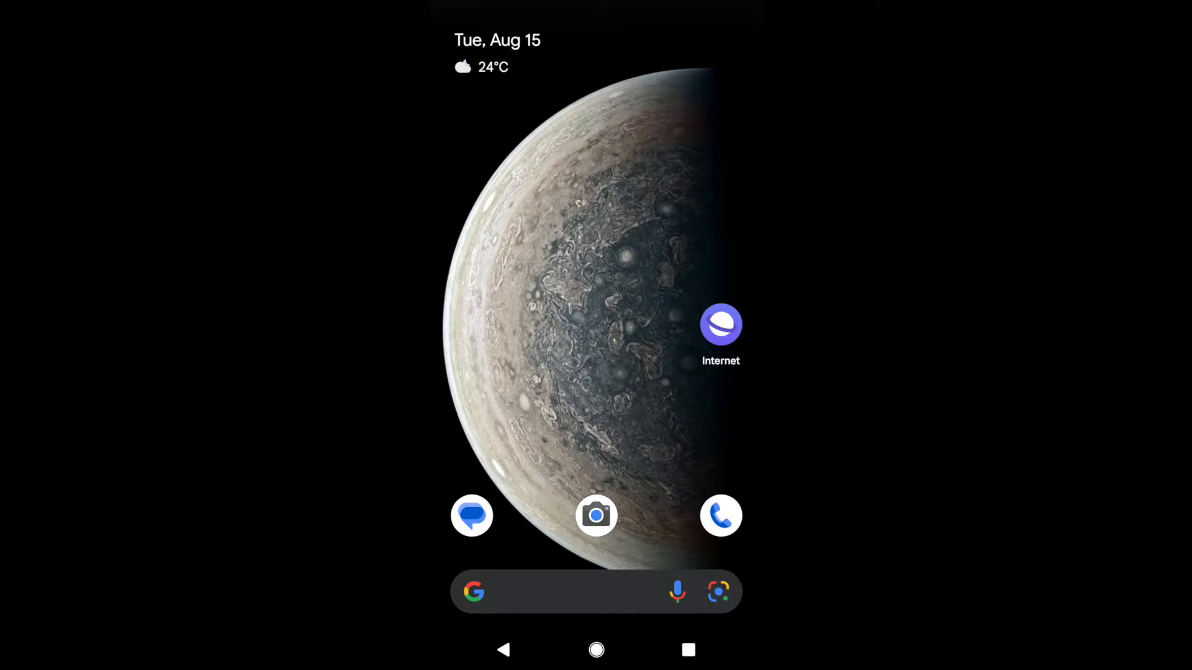
Step: Launch Samsung Internet from the home screen to its Quick access start page
{"action": "left_click", "coordinate": [720, 324]}
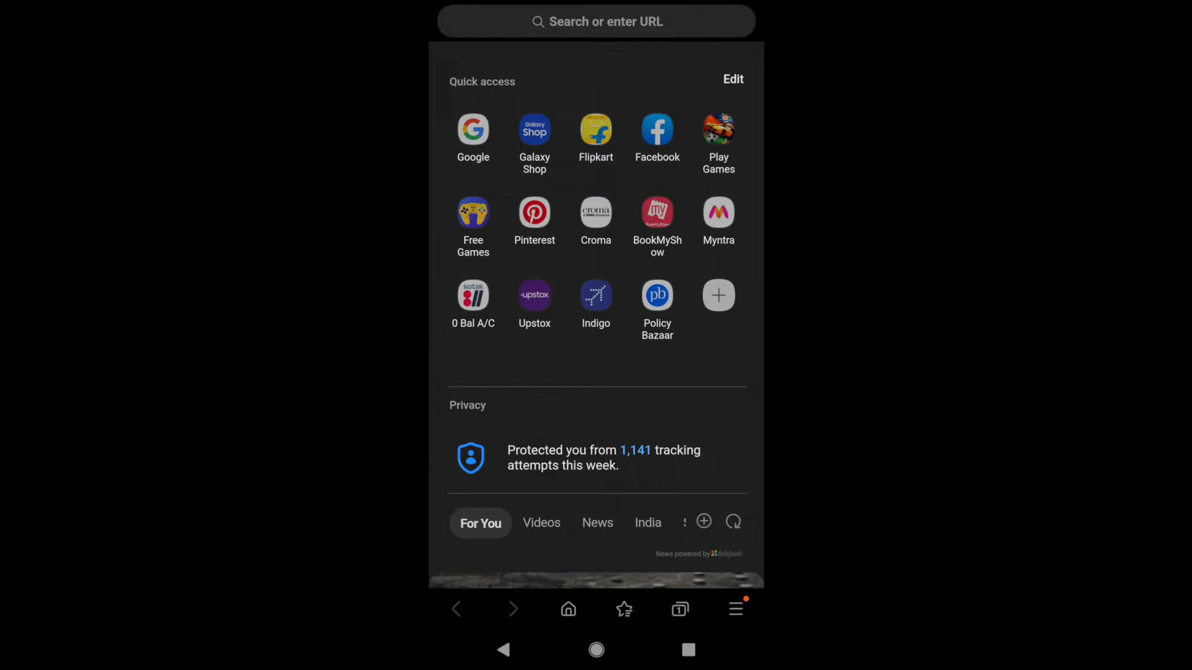
Step: Go through the main menu to Settings and reach the Personal browsing data page
{"action": "left_click", "coordinate": [733, 608]}
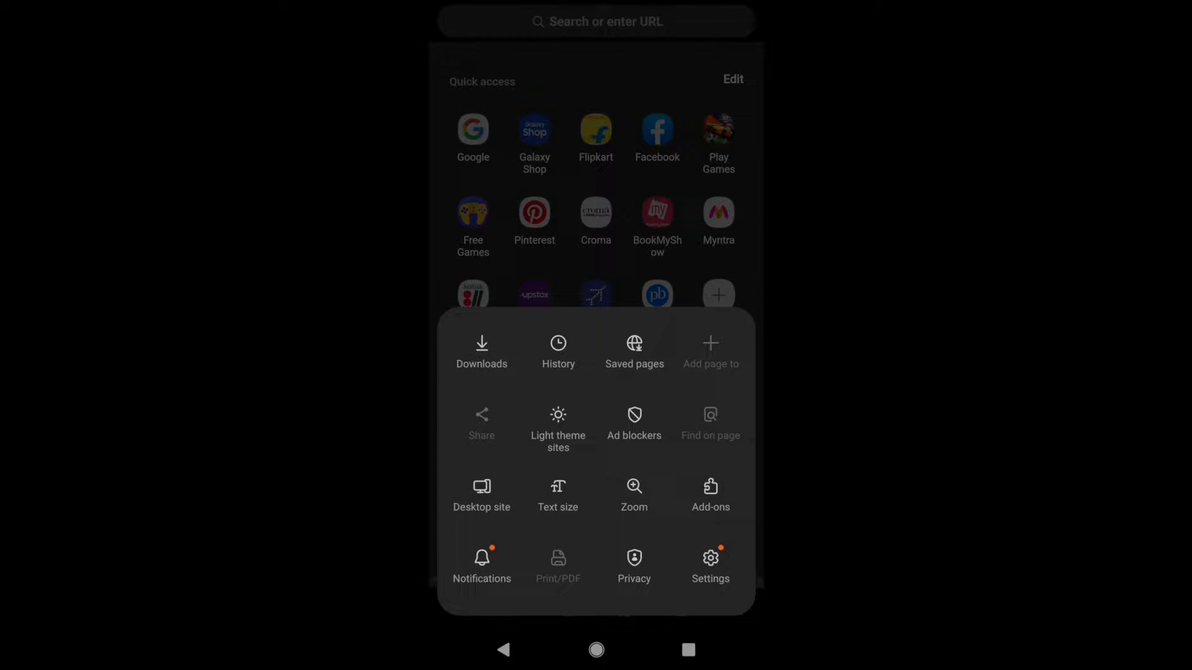
{"action": "left_click", "coordinate": [710, 557]}
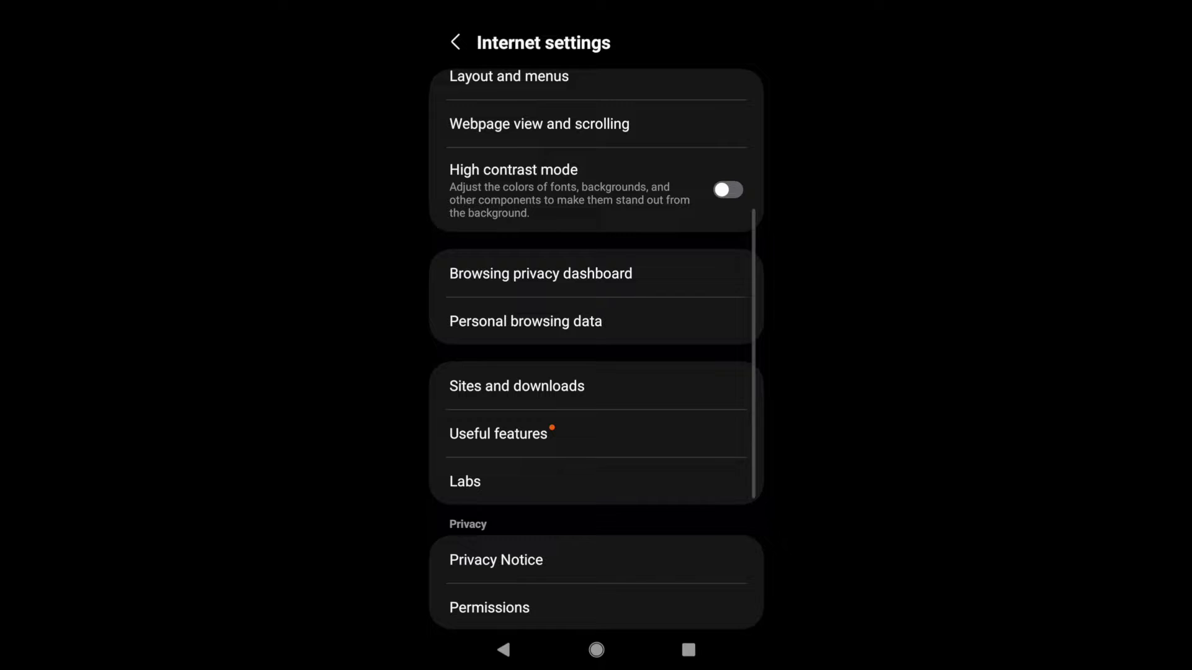
{"action": "left_click", "coordinate": [524, 320]}
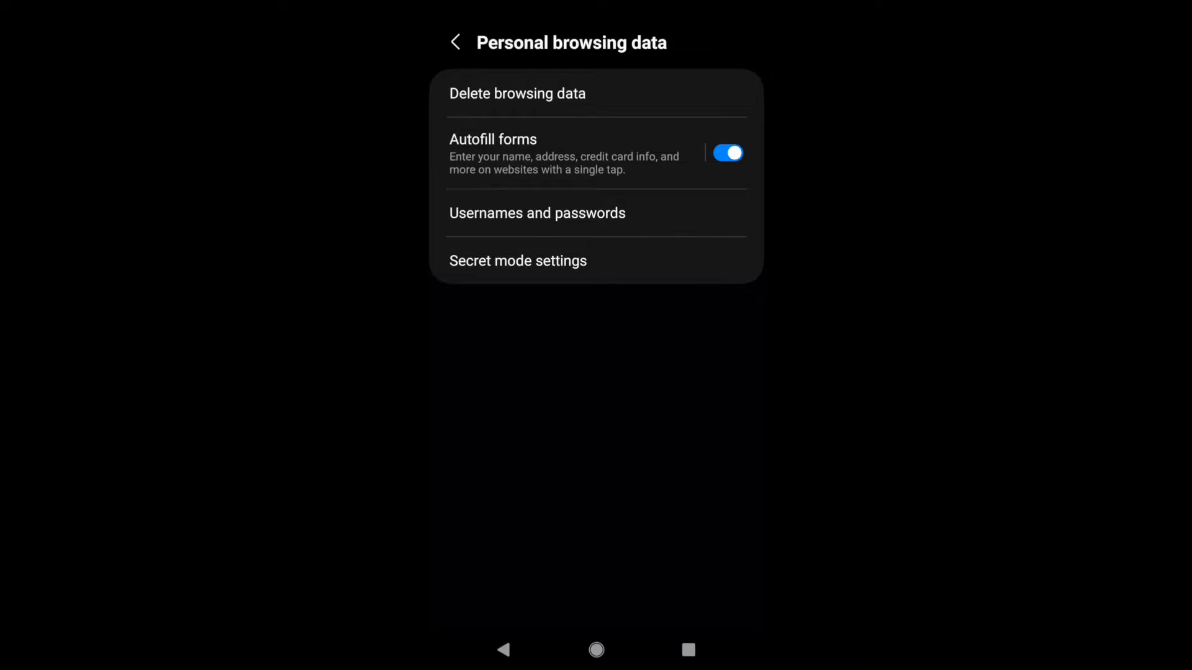
Step: Review Delete browsing data: history, form data, cookies and cache checked, passwords unchecked
{"action": "left_click", "coordinate": [516, 93]}
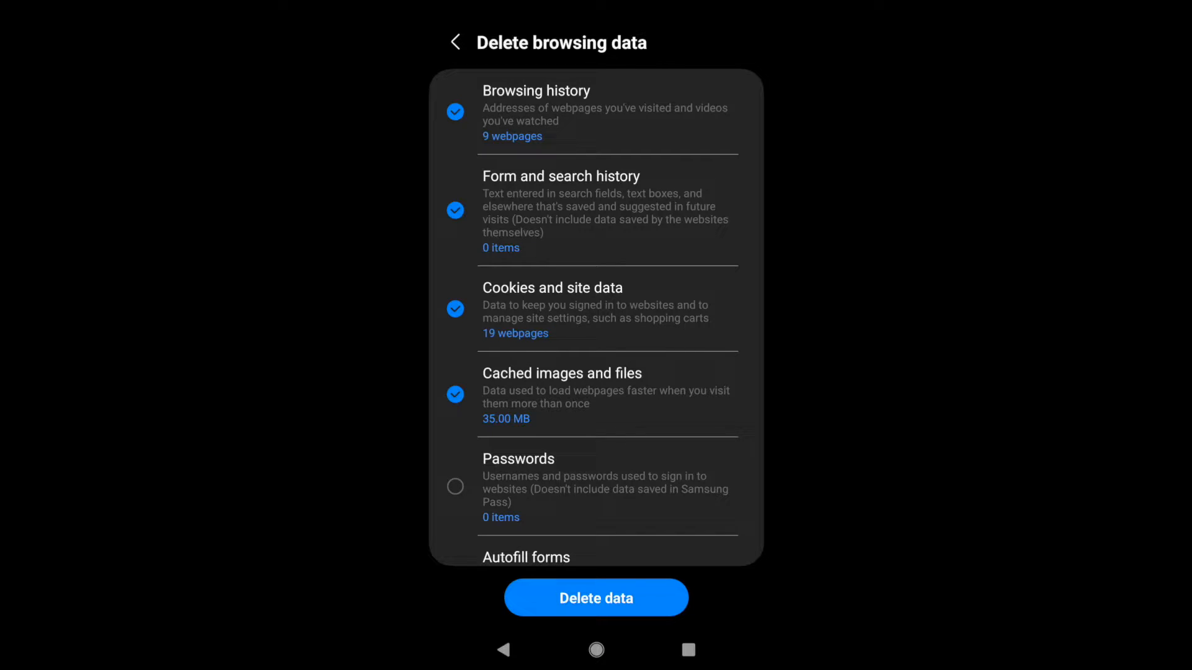
{"action": "scroll", "scroll_direction": "down", "scroll_amount": 3}
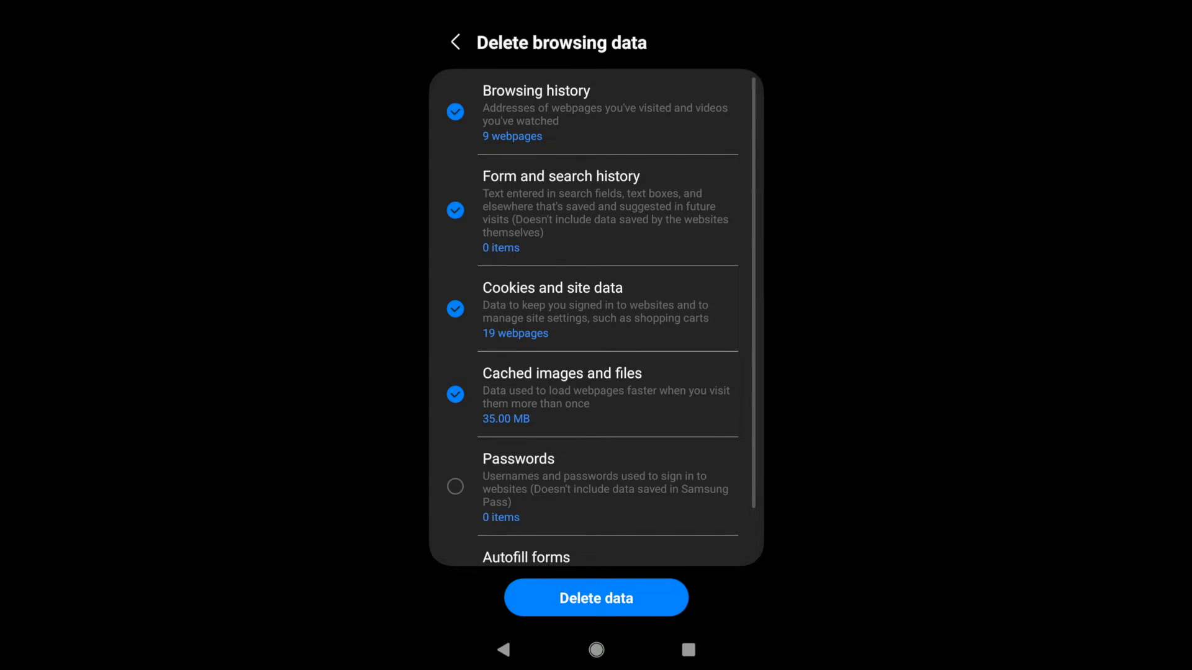
{"action": "scroll", "scroll_direction": "down", "scroll_amount": 3}
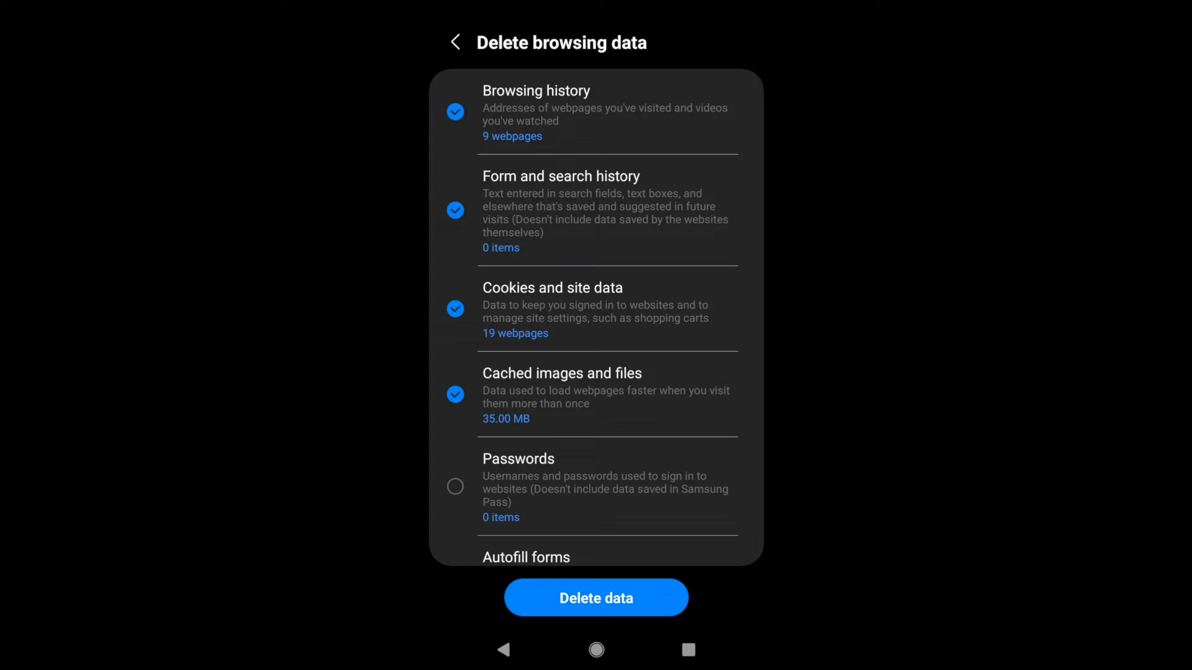
Step: Delete the checked browsing data and return to the Quick access start page
{"action": "left_click", "coordinate": [595, 597]}
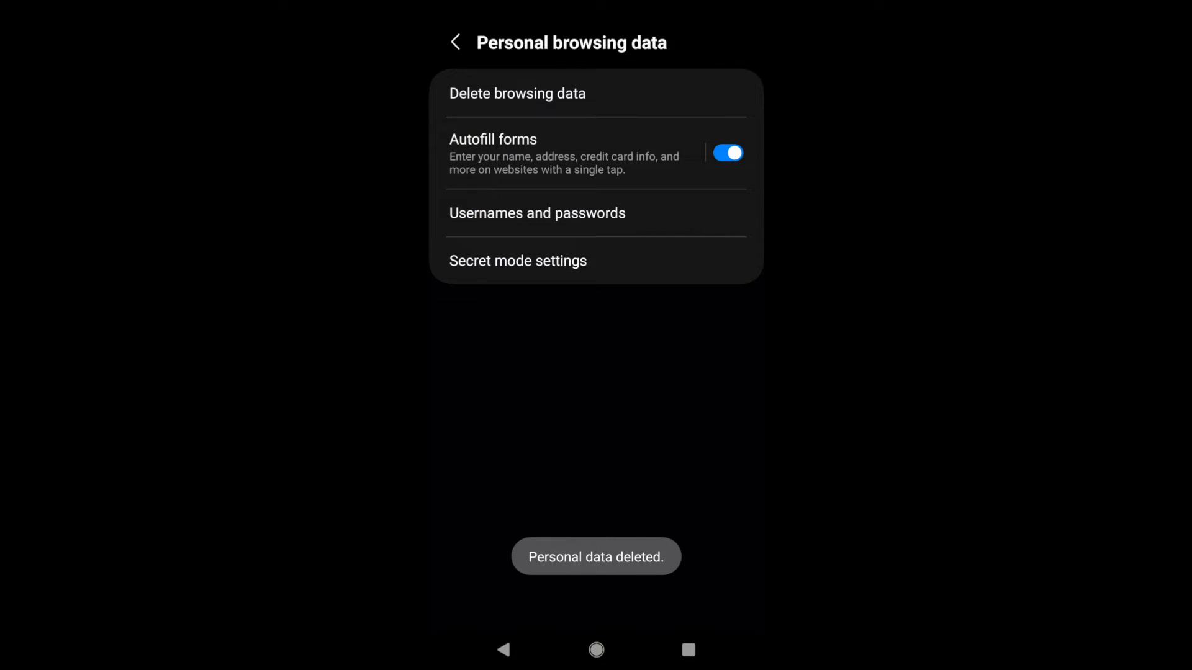
{"action": "left_click", "coordinate": [454, 42]}
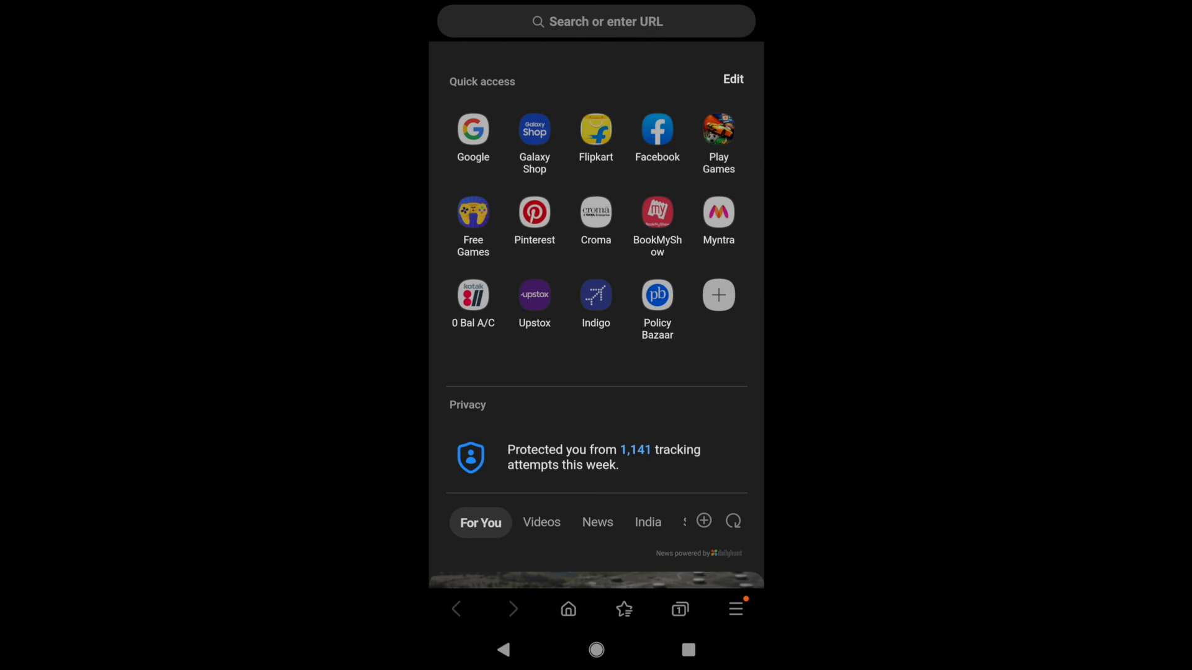
Step: Turn on Secret mode from the Tabs view, reaching its start screen
{"action": "left_click", "coordinate": [679, 608]}
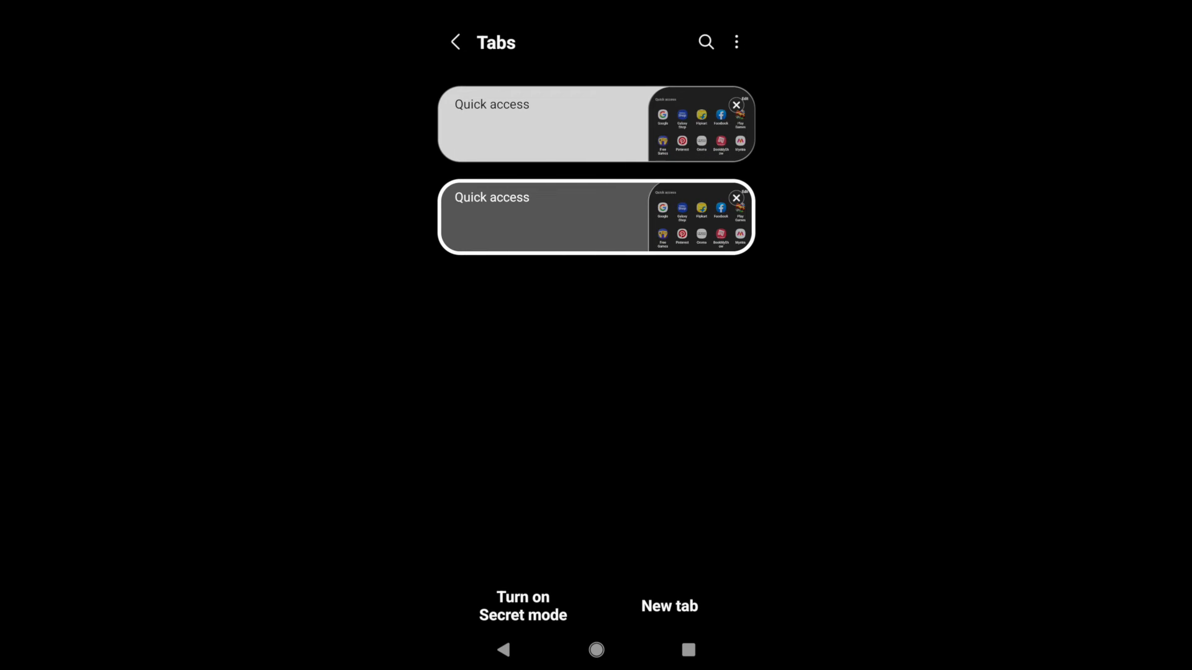
{"action": "left_click", "coordinate": [523, 605]}
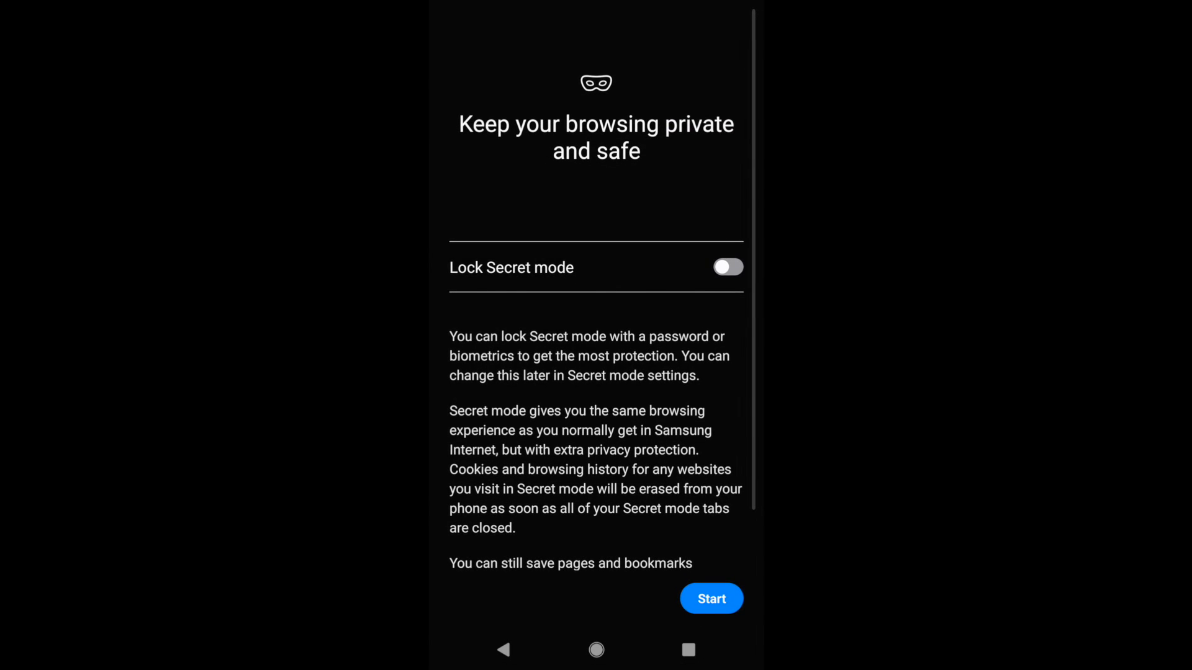